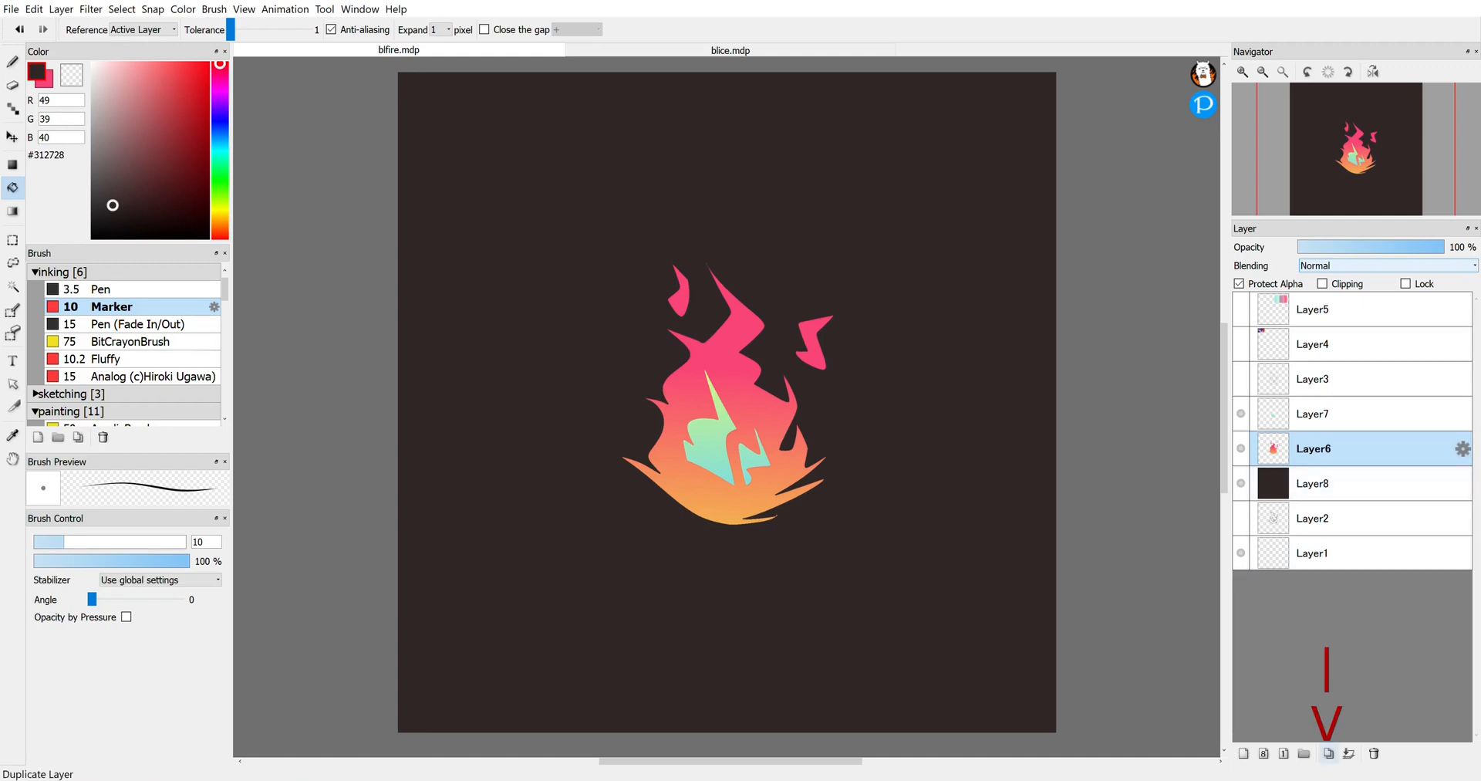
- Duplicate the flame layer (Layer6) so two copies sit in the stack
{"action": "left_click", "coordinate": [1326, 753]}
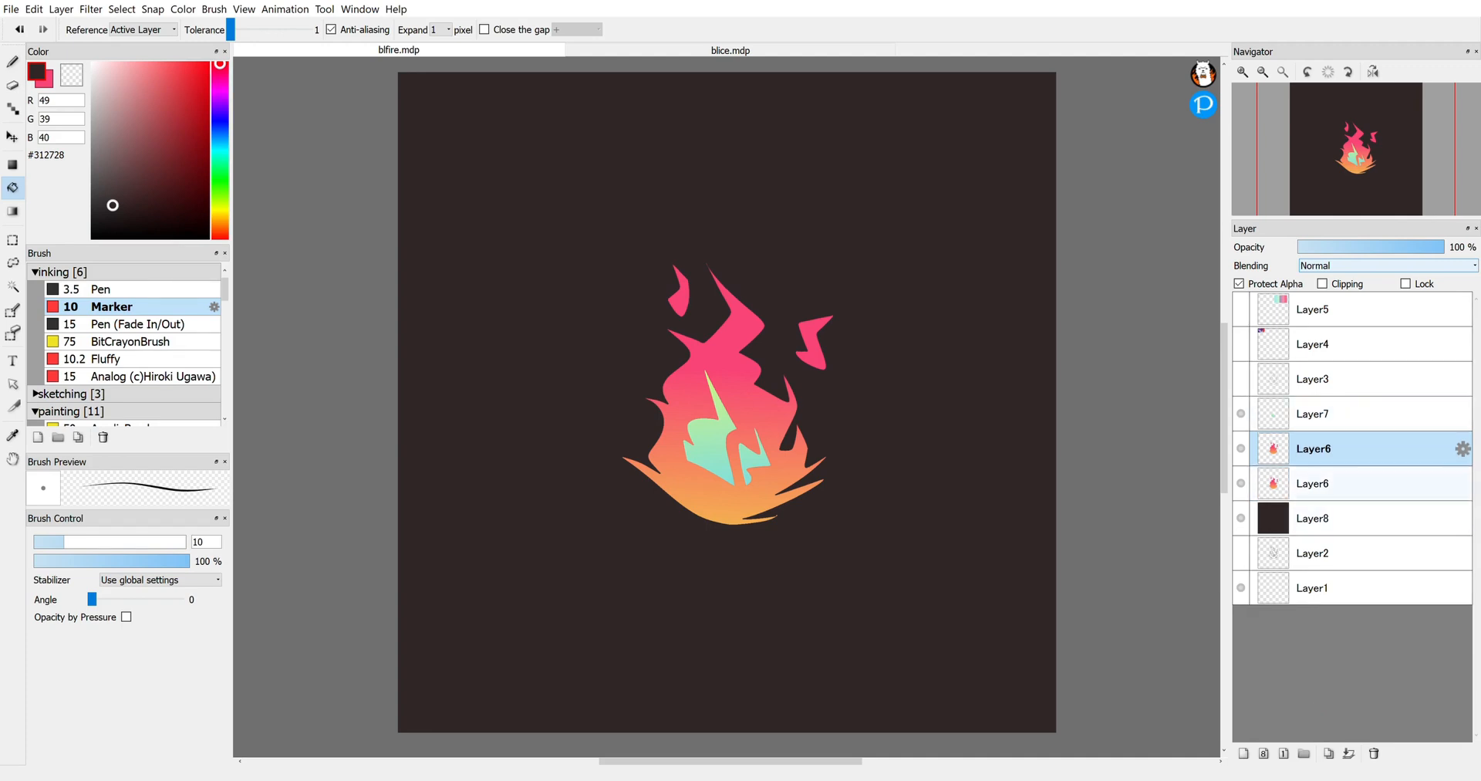
- Make the lower Layer6 copy the active layer
{"action": "left_click", "coordinate": [1312, 483]}
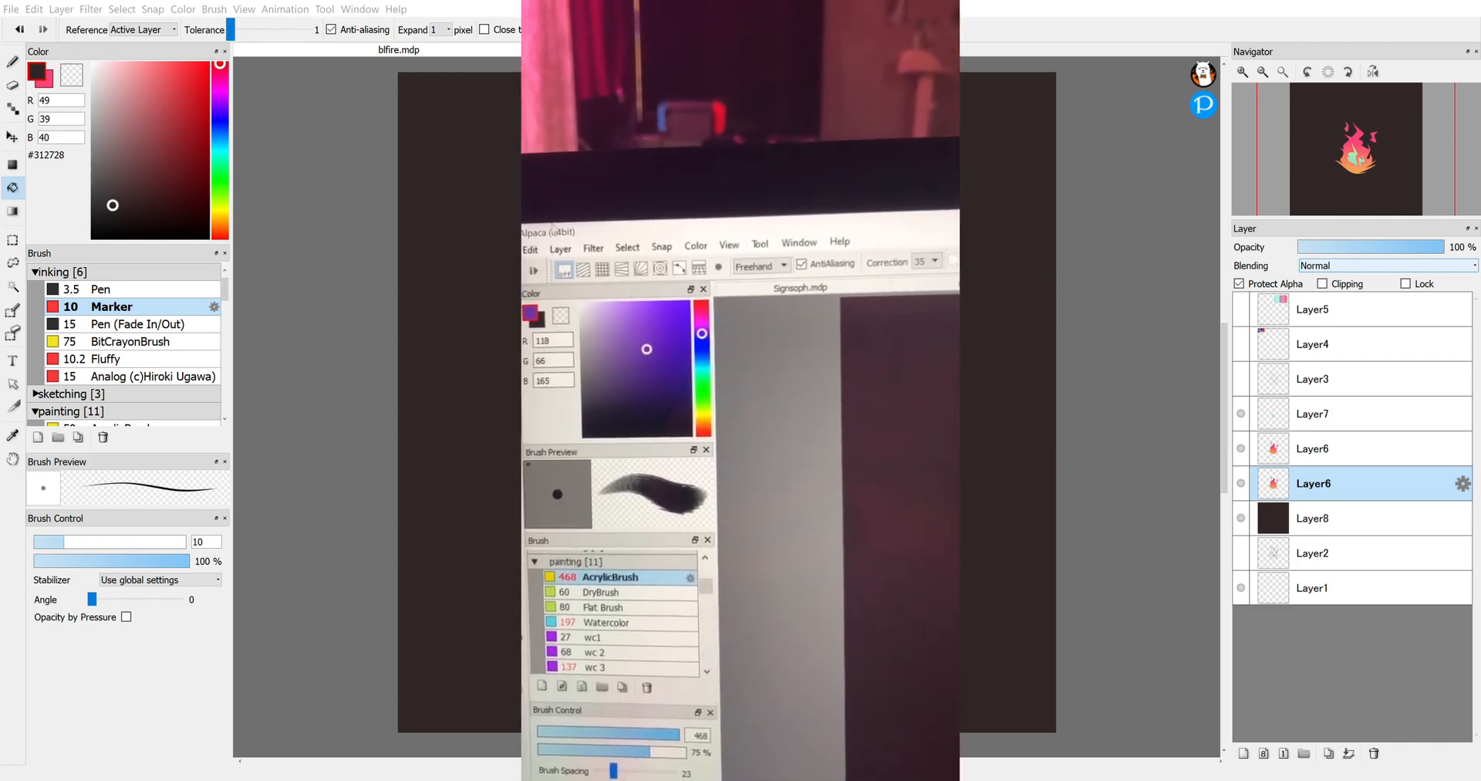
- Apply a Gaussian blur to the lower flame copy, raising the Value slider for a soft glow
{"action": "left_click", "coordinate": [598, 226]}
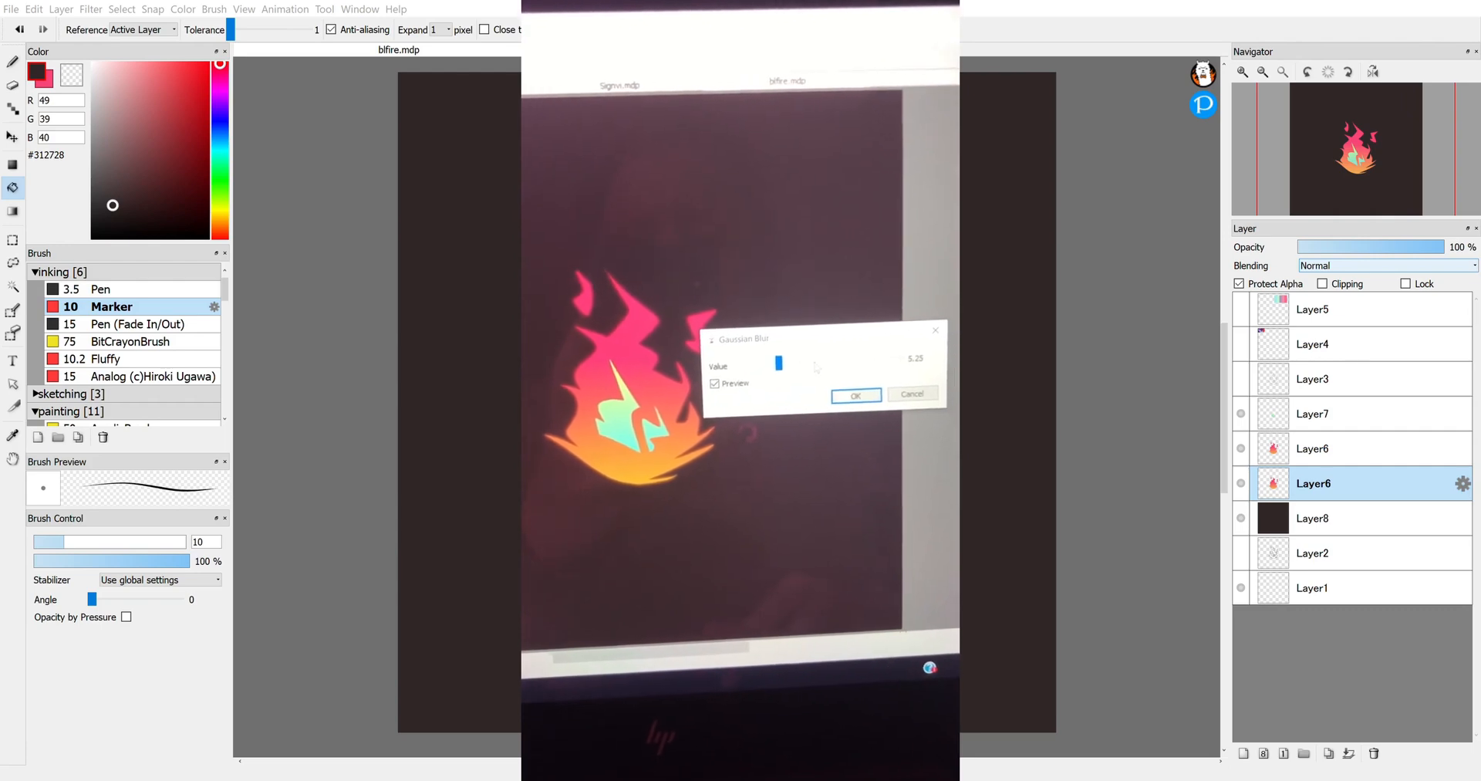
{"action": "left_click_drag", "start_coordinate": [779, 363], "coordinate": [808, 369]}
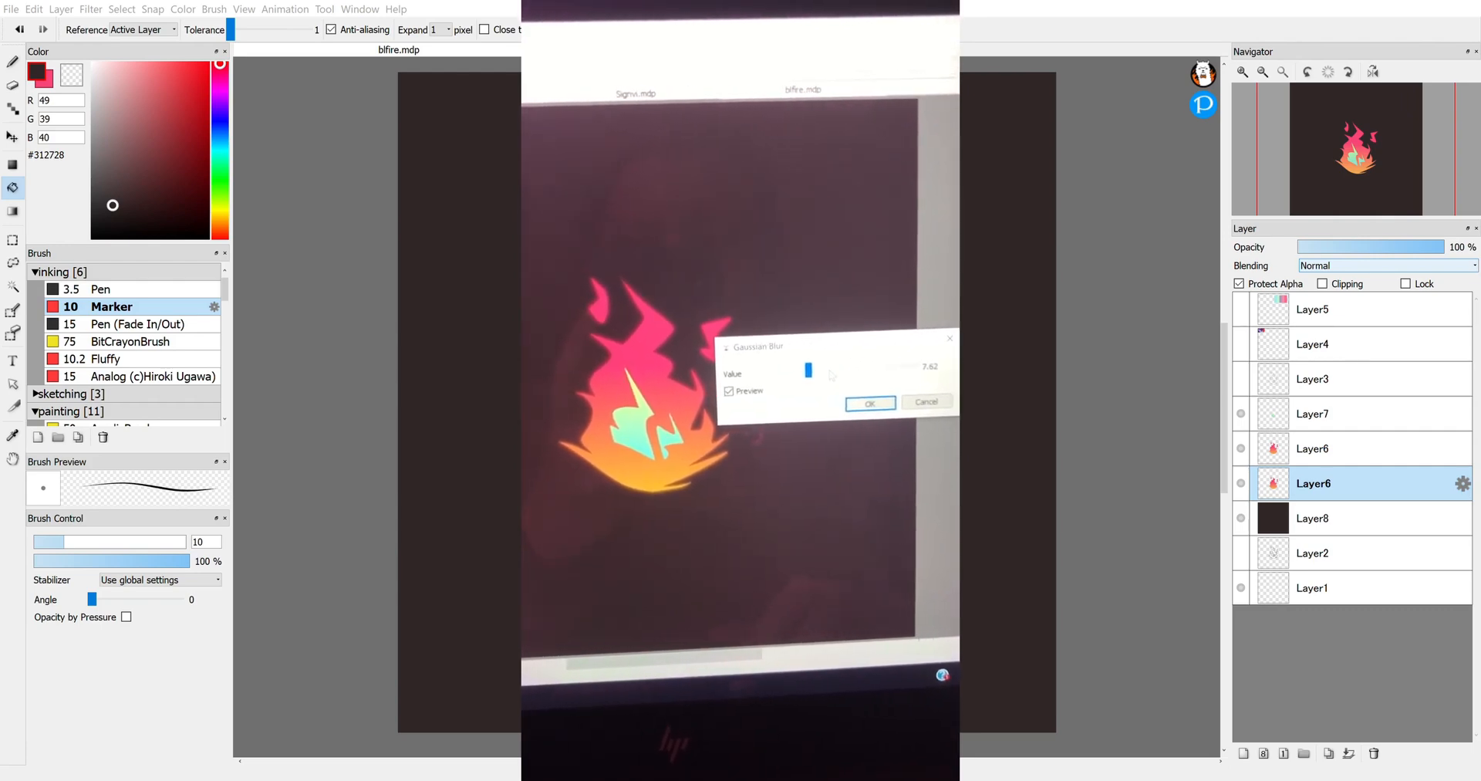